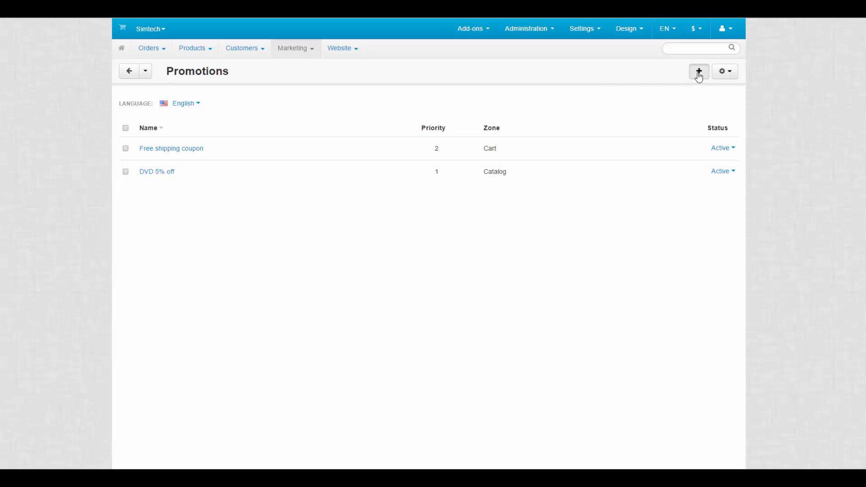
Open a blank new catalog promotion form from the Promotions list.
click(699, 71)
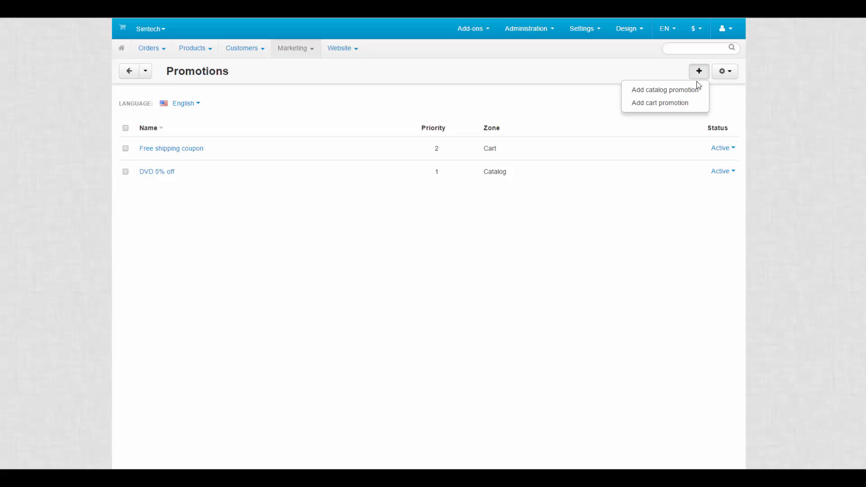
click(660, 103)
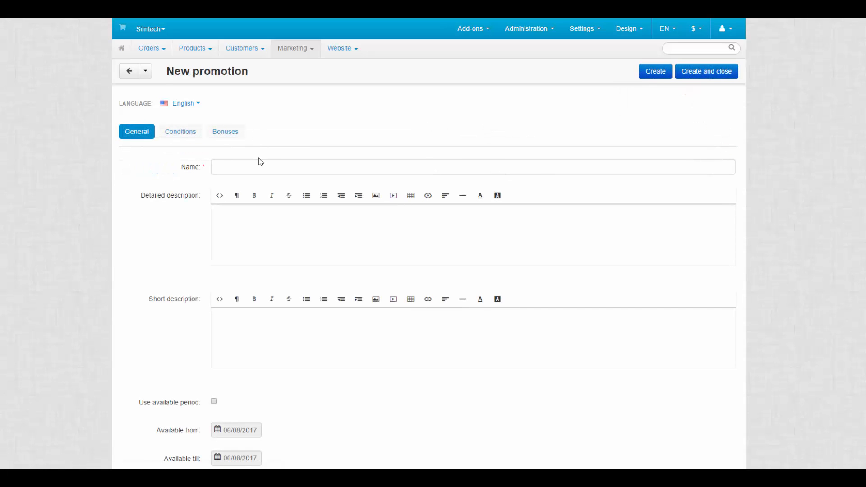
Name it 'Apparel 25% Discount', describe 25% on apparel, short description 'Limited time offer!'.
text(Apparel 25% Discount)
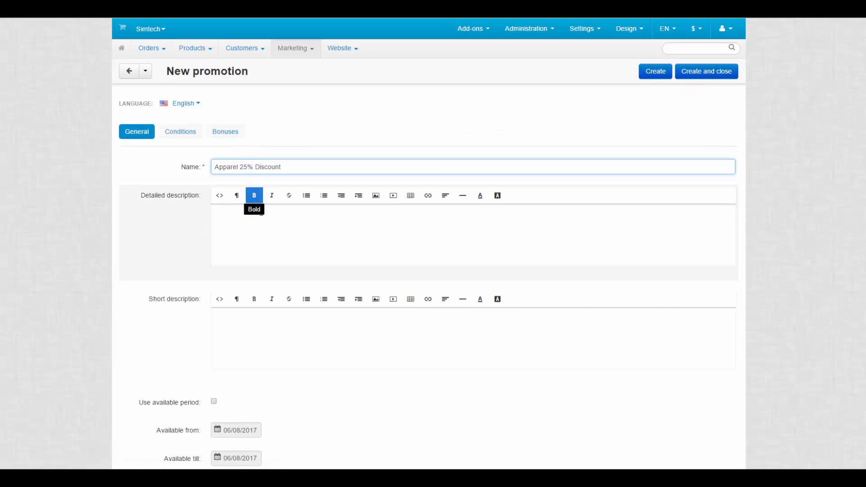
text(25% o)
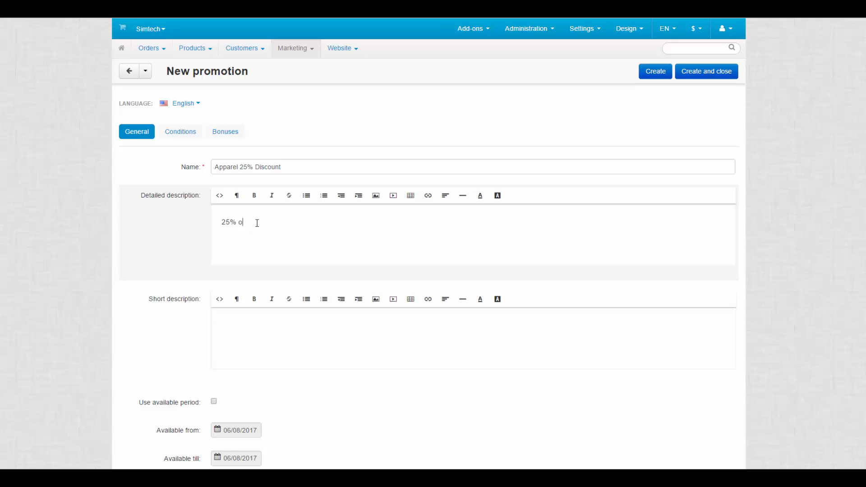
text(n apparel. Available for one month only!)
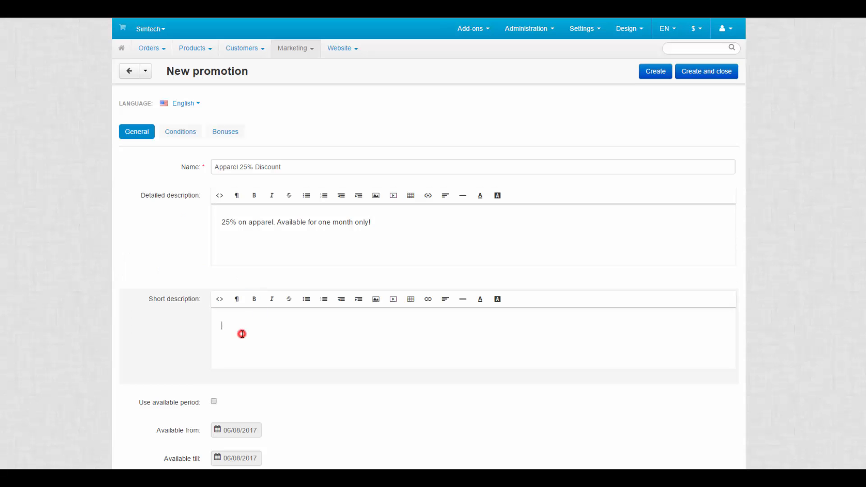
text(Limited time offer!)
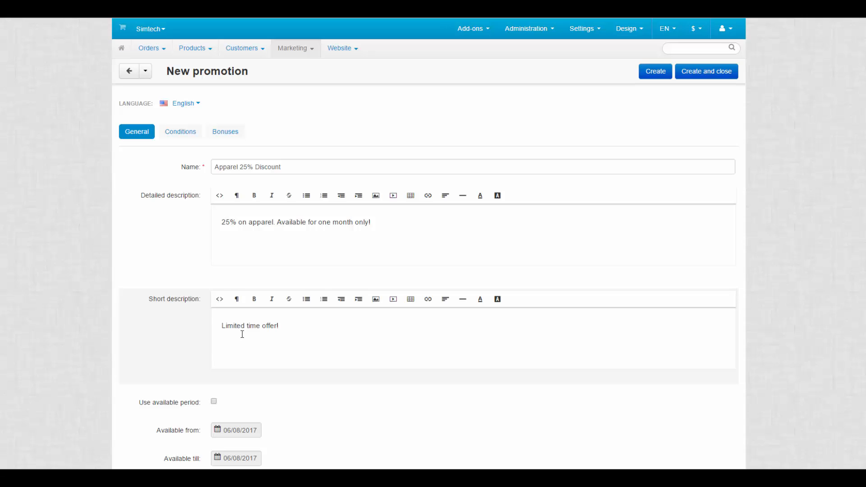
scroll(down, 3)
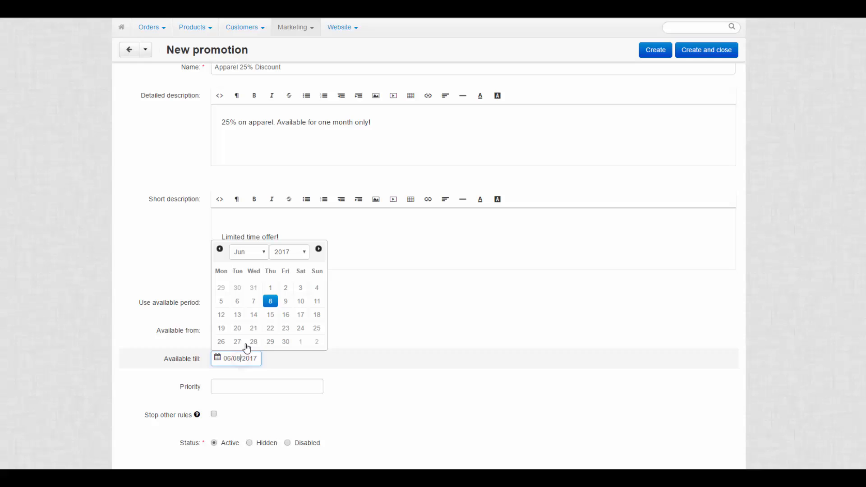
Set the promotion to end 07/08/2017, with priority 3 and Stop other rules enabled.
click(319, 249)
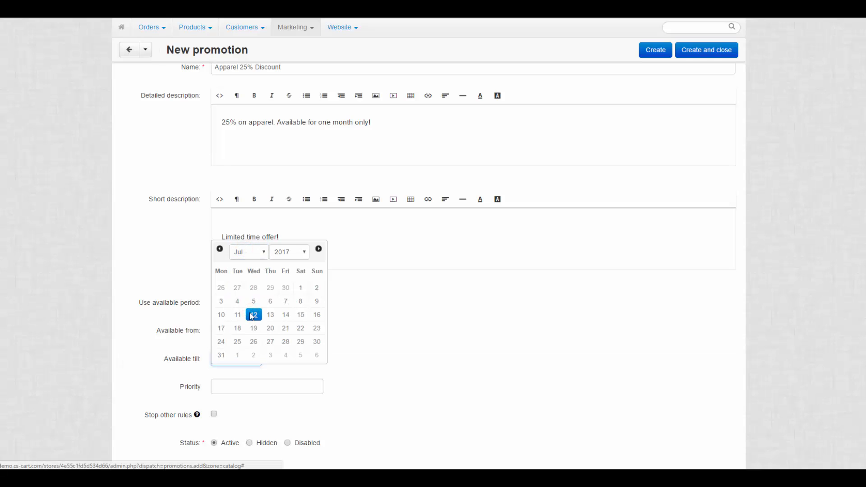
click(253, 314)
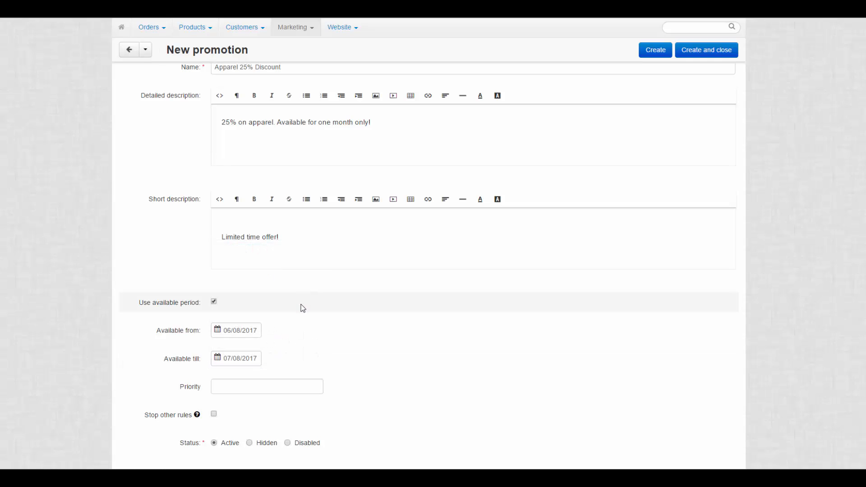
click(266, 387)
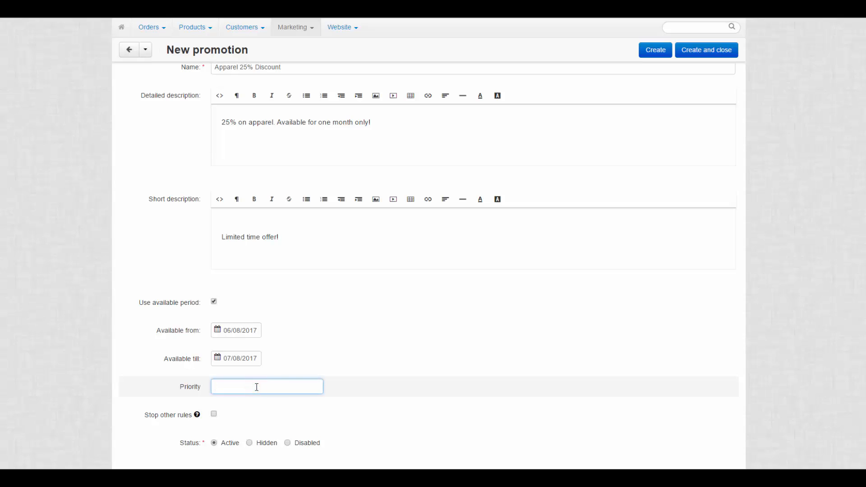
text(3)
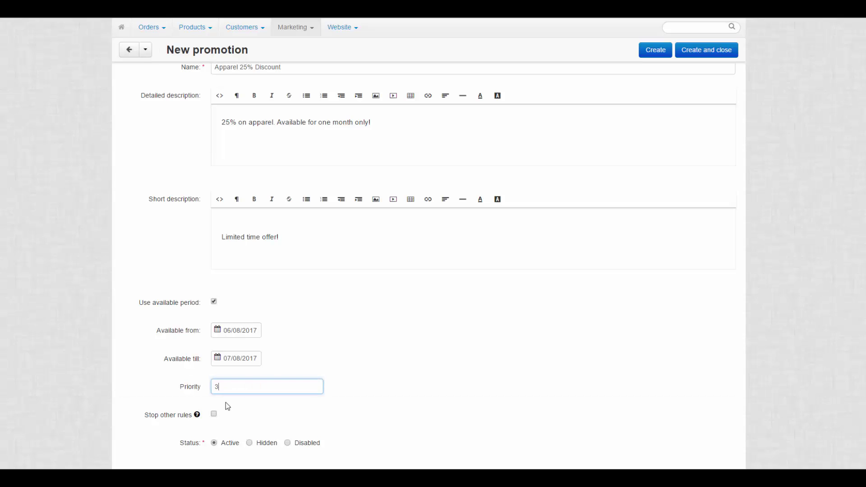
click(214, 415)
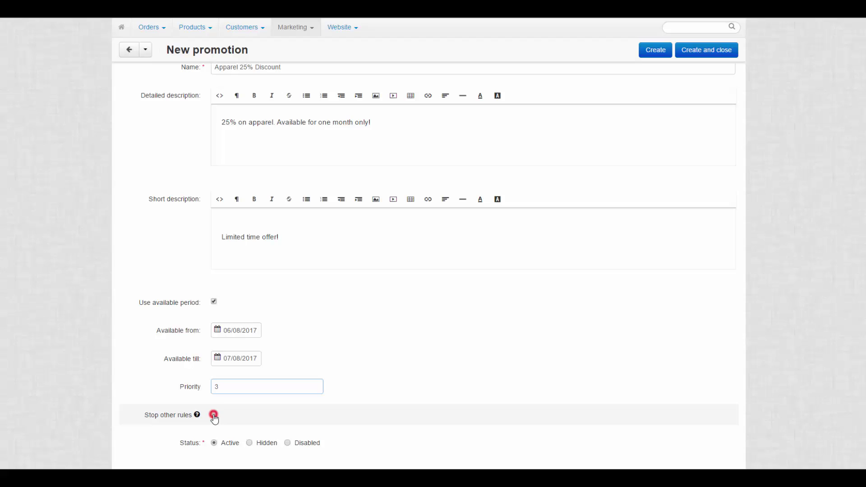
click(214, 416)
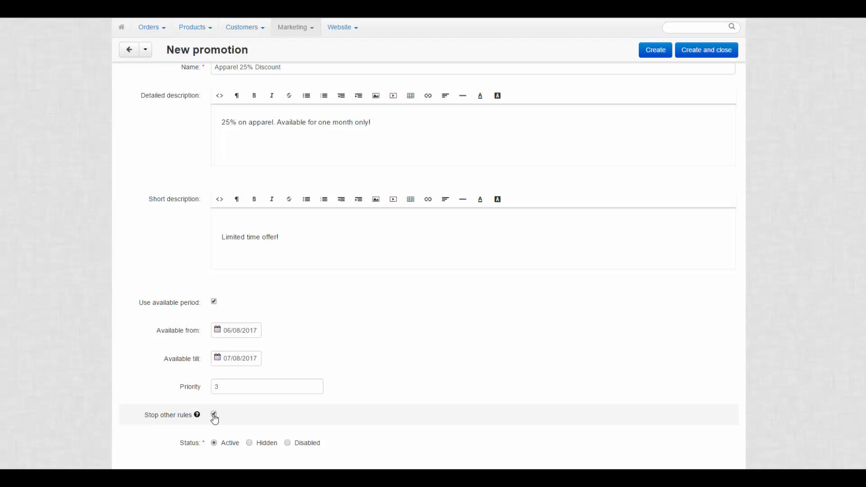
scroll(up, 3)
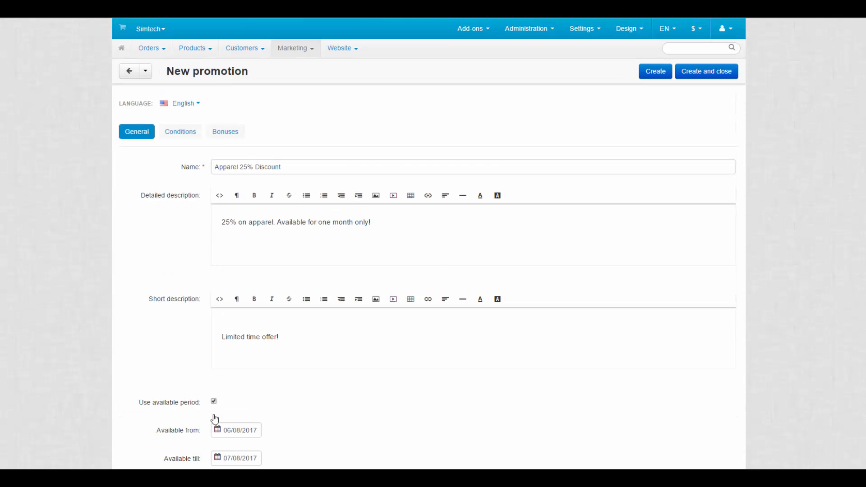
click(180, 131)
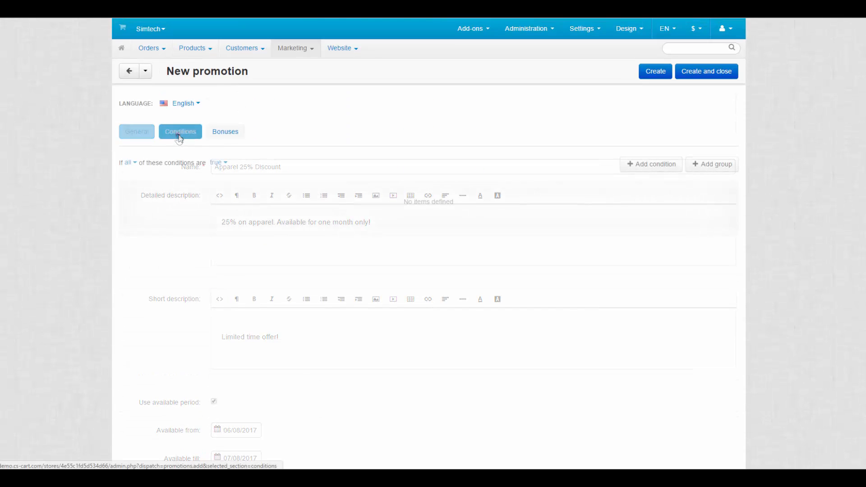
Set the condition logic to 'all' conditions being 'true'.
click(180, 131)
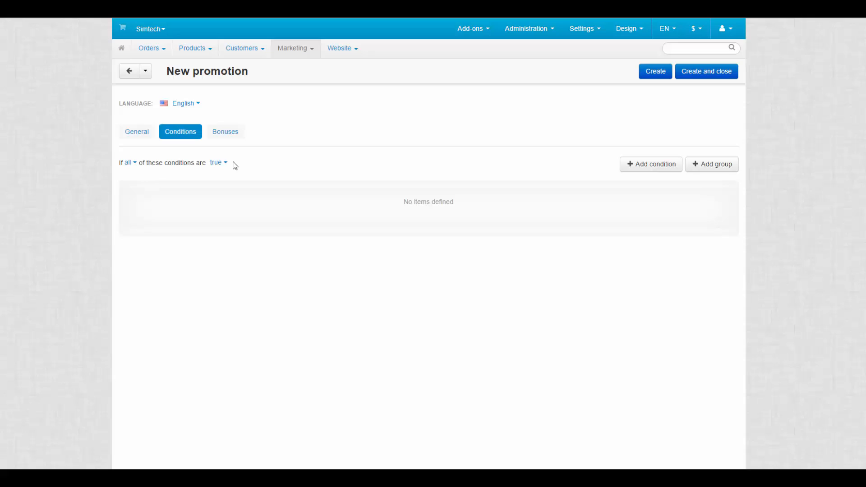
mouse_move(155, 166)
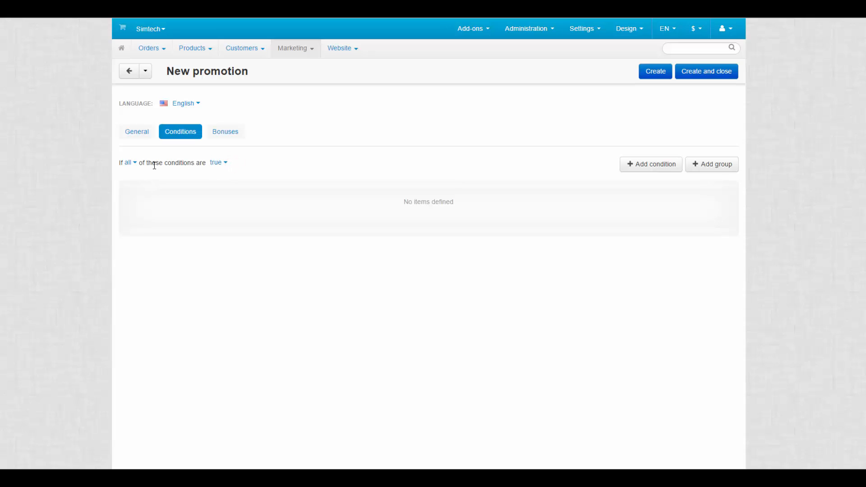
click(129, 162)
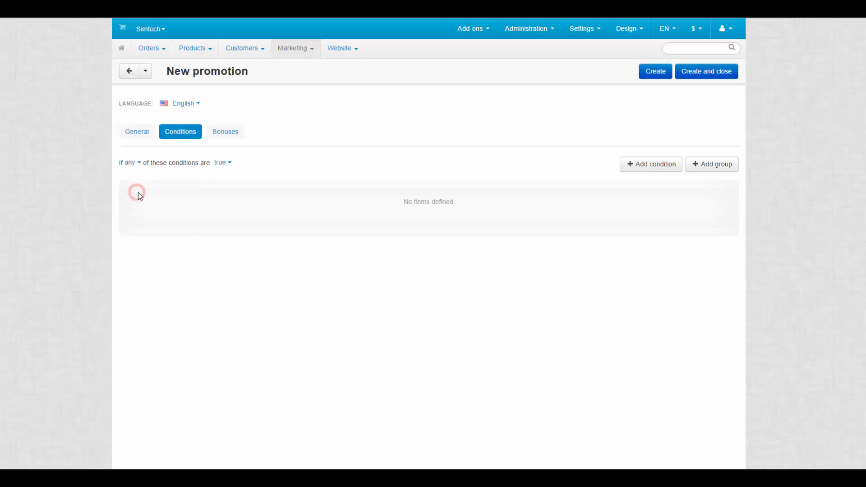
click(222, 163)
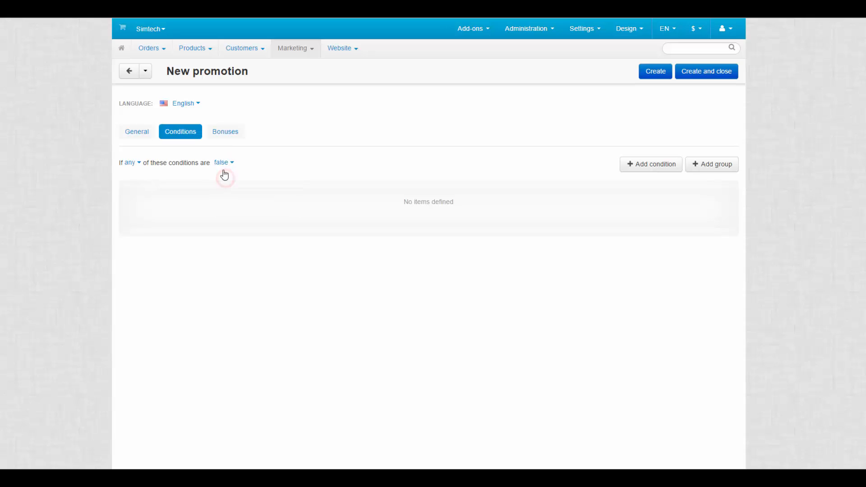
click(223, 163)
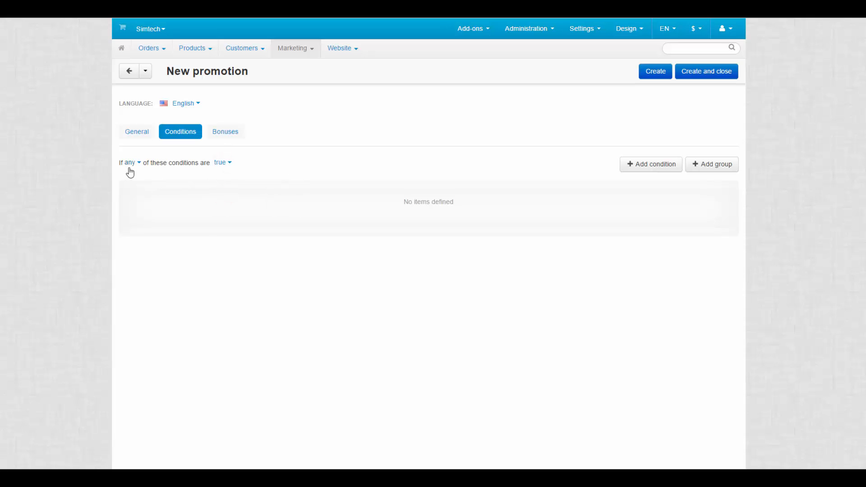
click(130, 162)
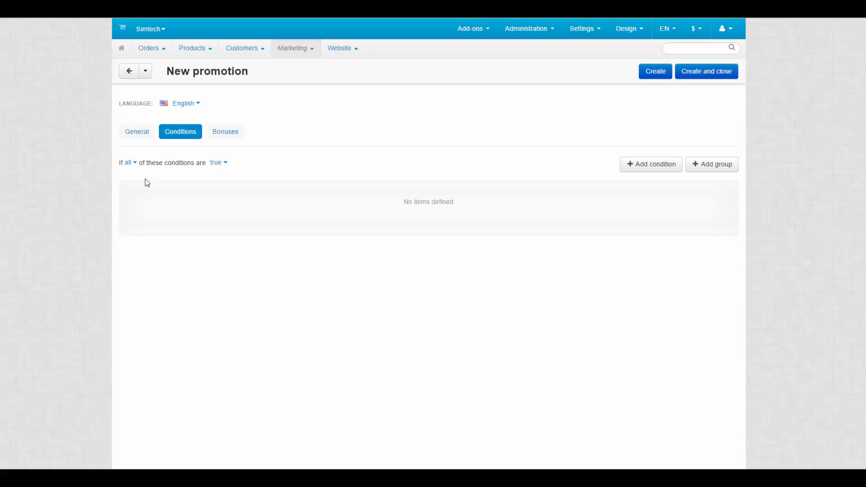
mouse_move(234, 167)
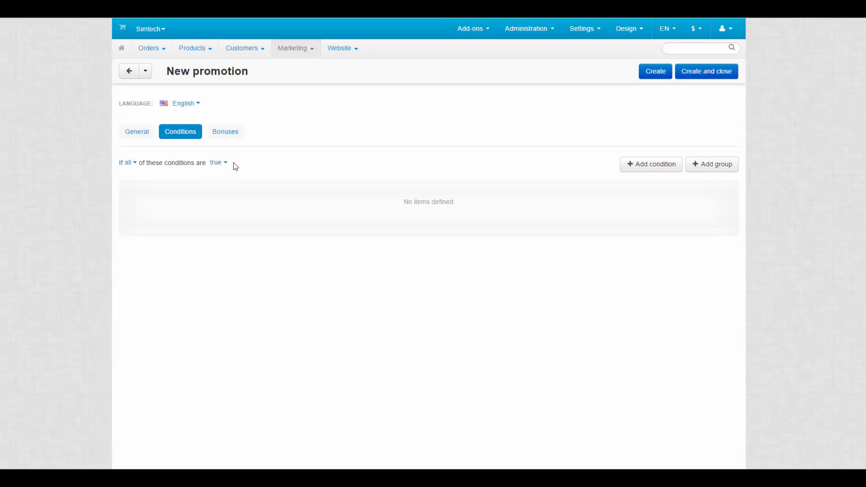
mouse_move(651, 164)
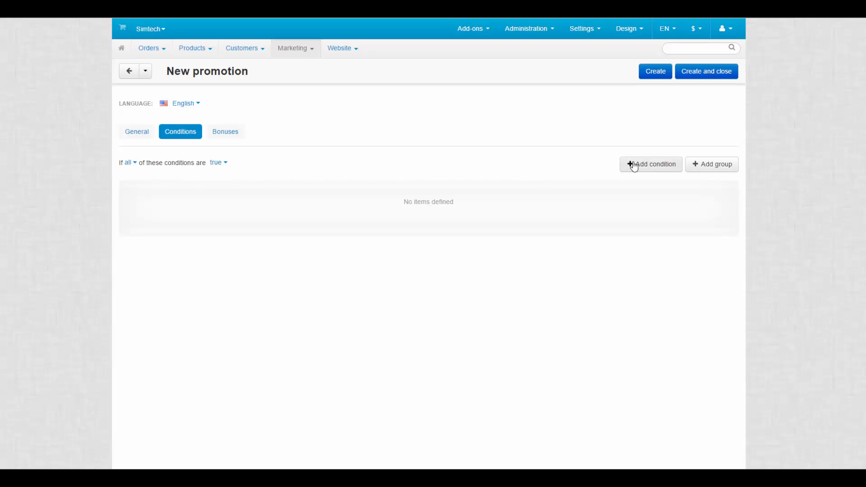
Add a Categories condition for Apparel, Men's and Women's Clothing, Shoes, and Watches & Jewelry.
click(651, 164)
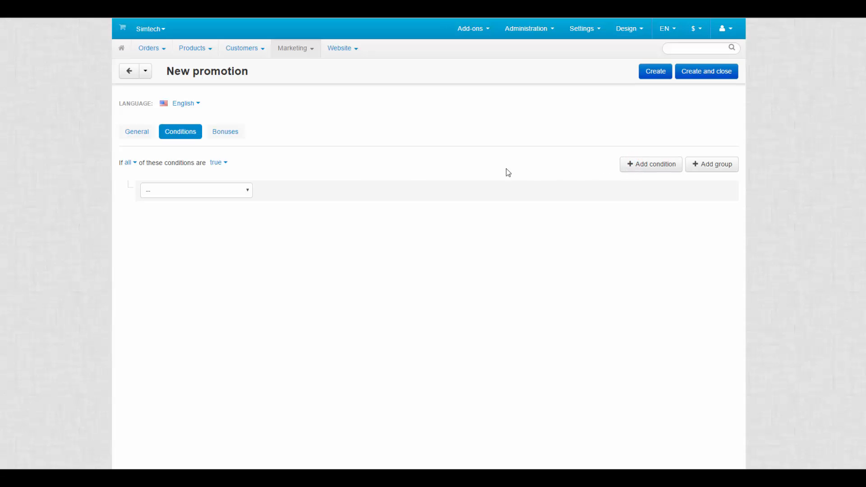
click(197, 190)
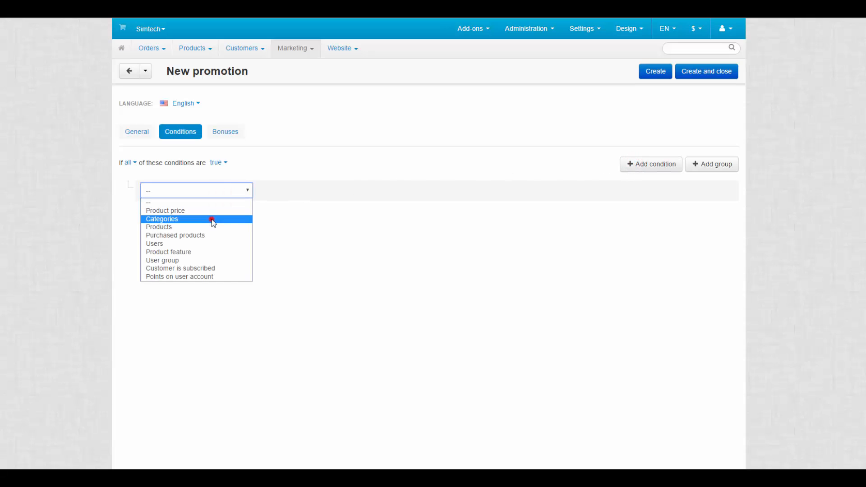
click(162, 219)
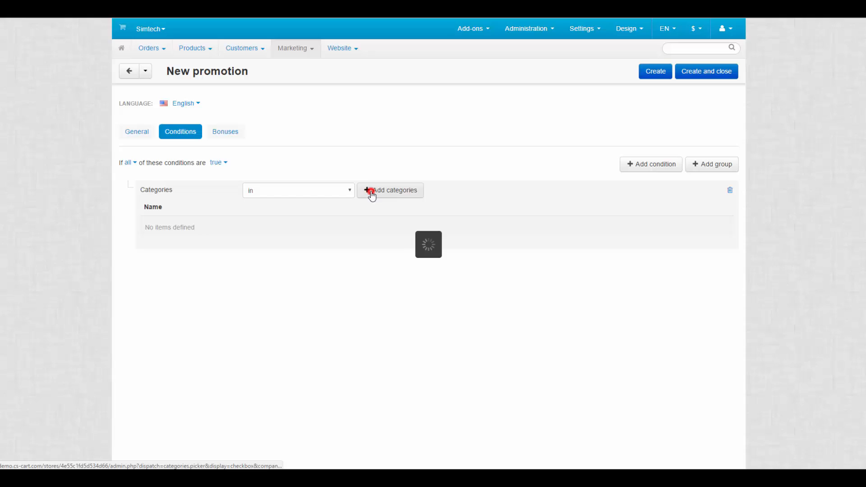
click(390, 190)
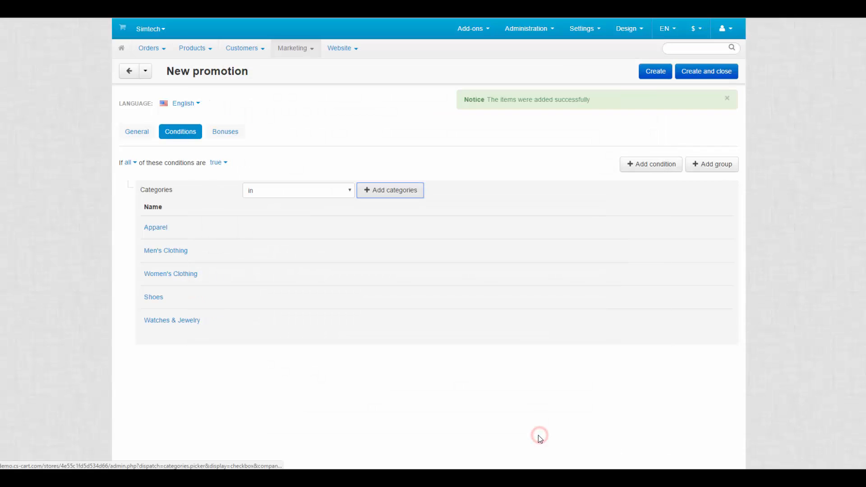
click(224, 131)
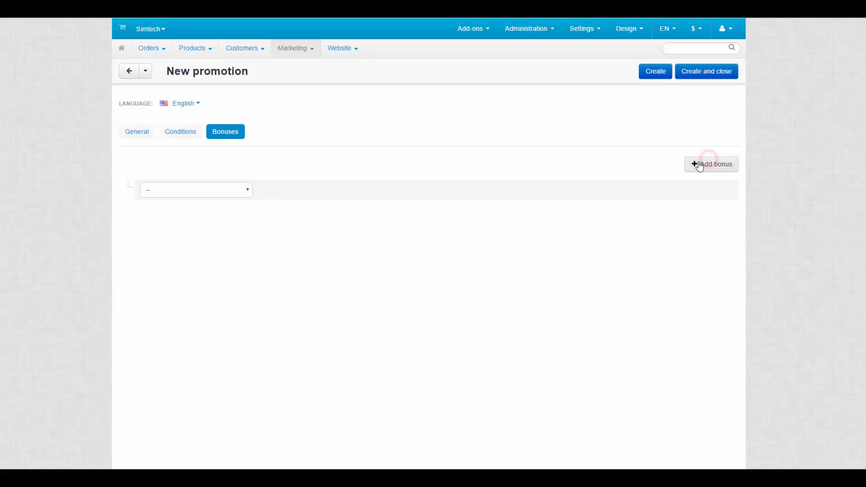
Add a Product discount bonus of 25% of the original price, then create and close.
click(195, 189)
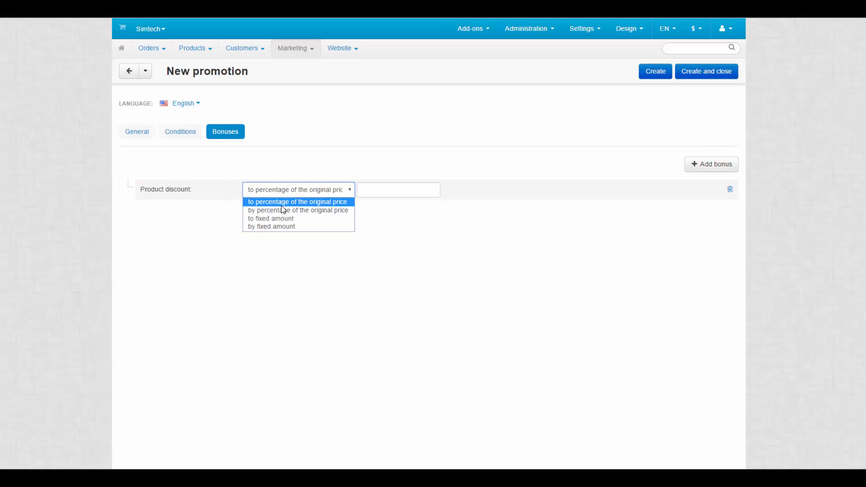
click(297, 210)
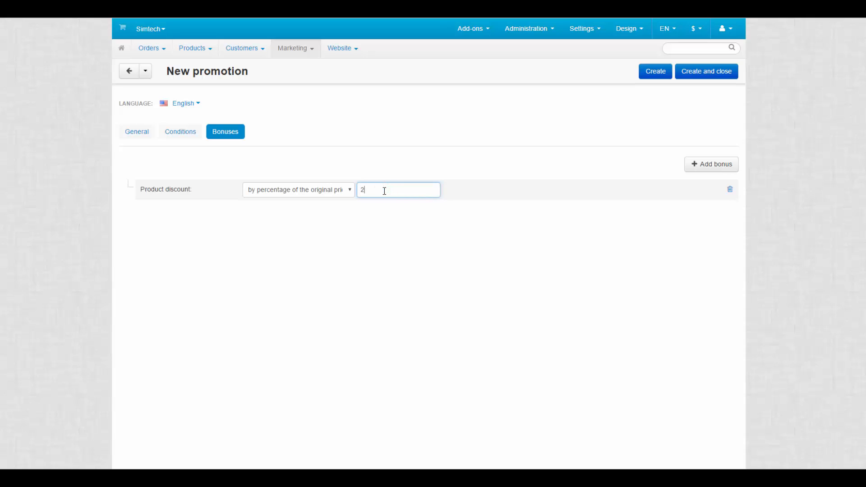
text(5)
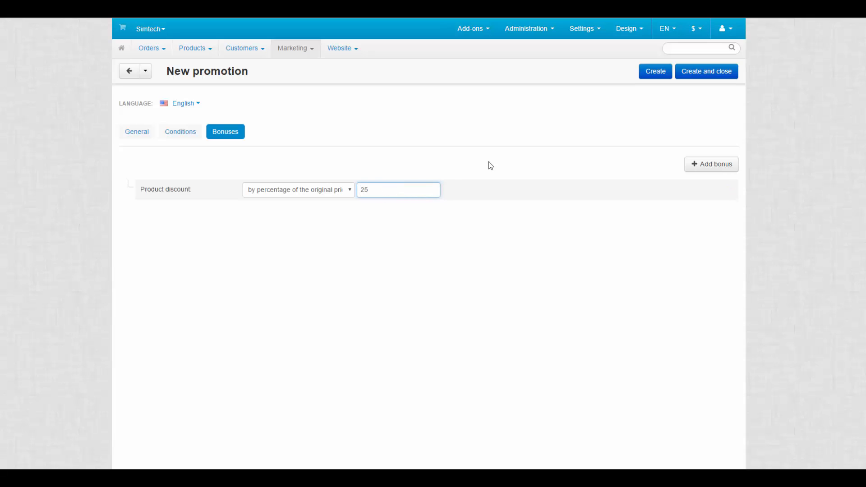
click(706, 70)
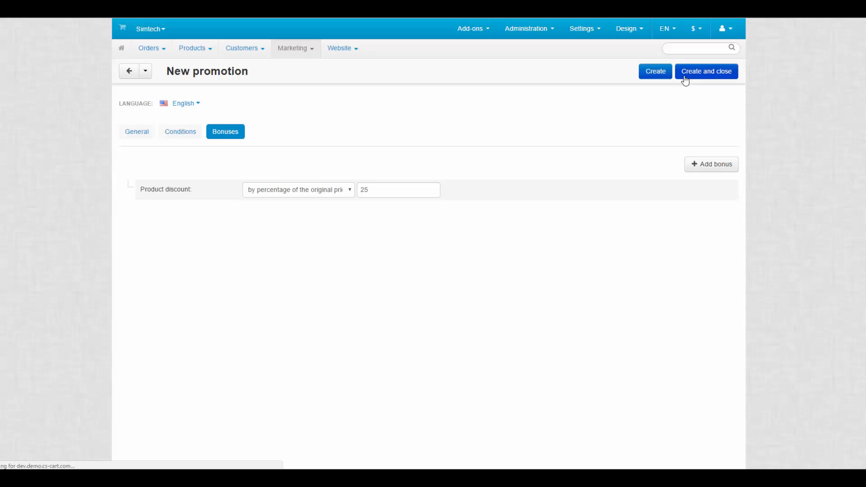
click(706, 71)
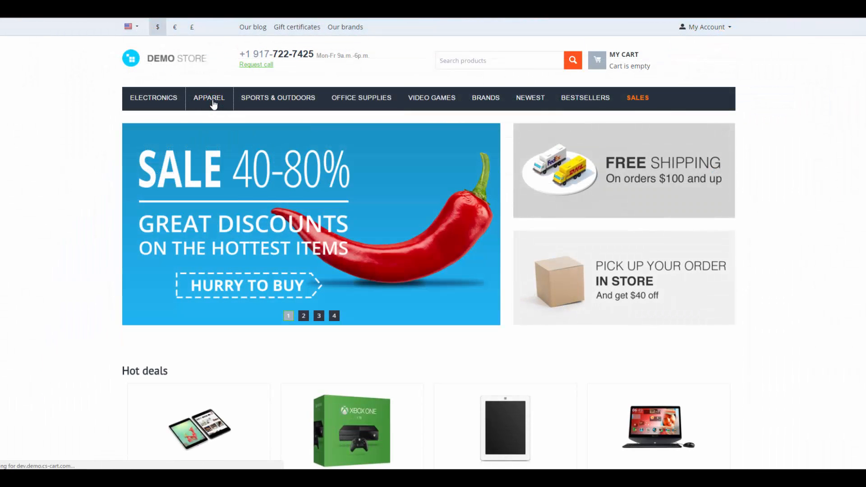
click(209, 98)
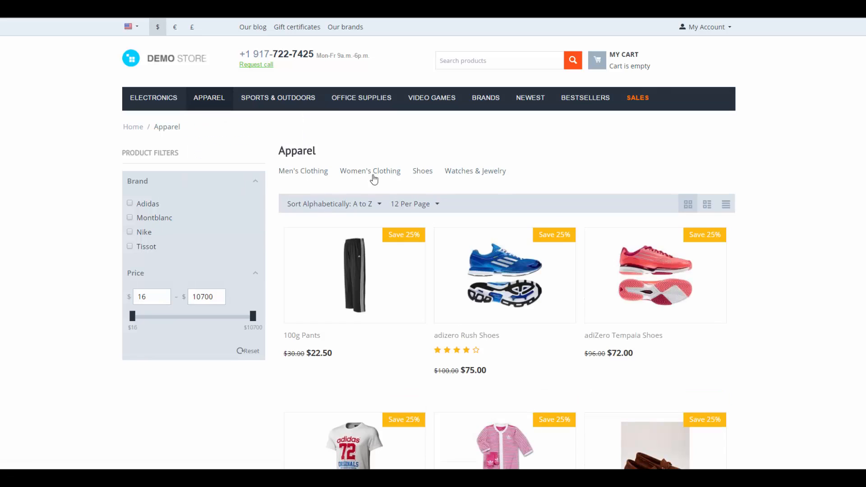
mouse_move(656, 276)
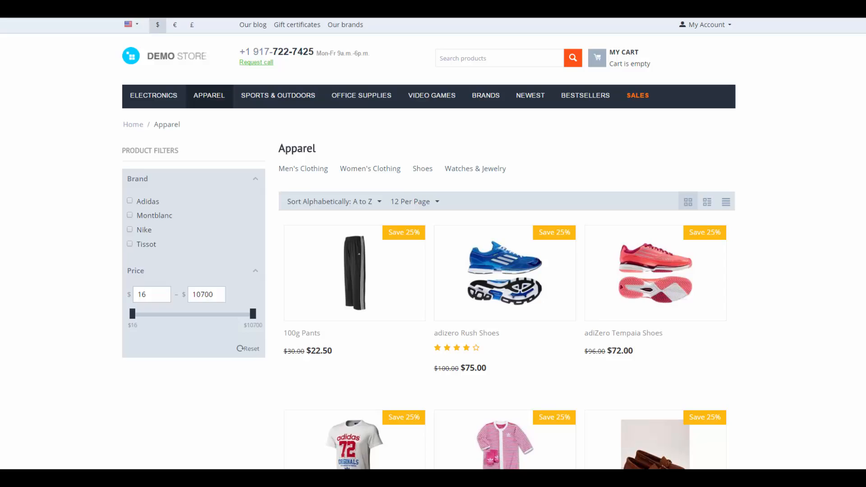
click(164, 57)
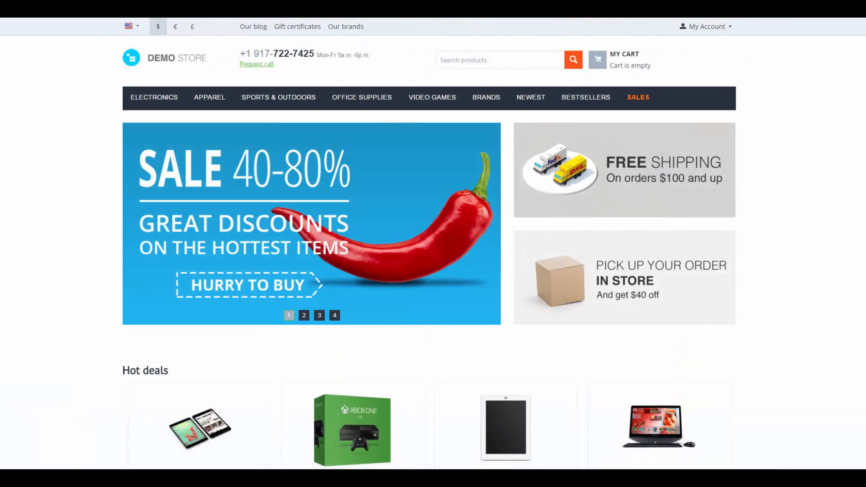